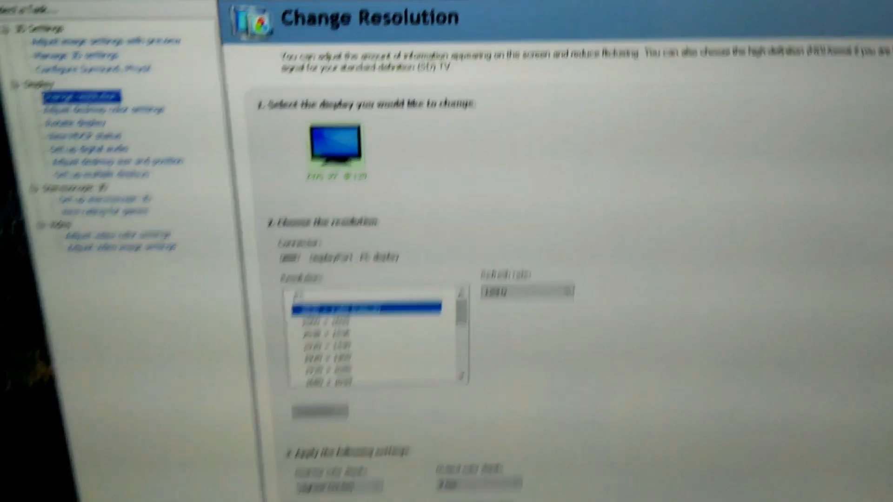
Step: Select 'Set up multiple displays' under Display to show the single-display arrangement
{"action": "left_click", "coordinate": [231, 158]}
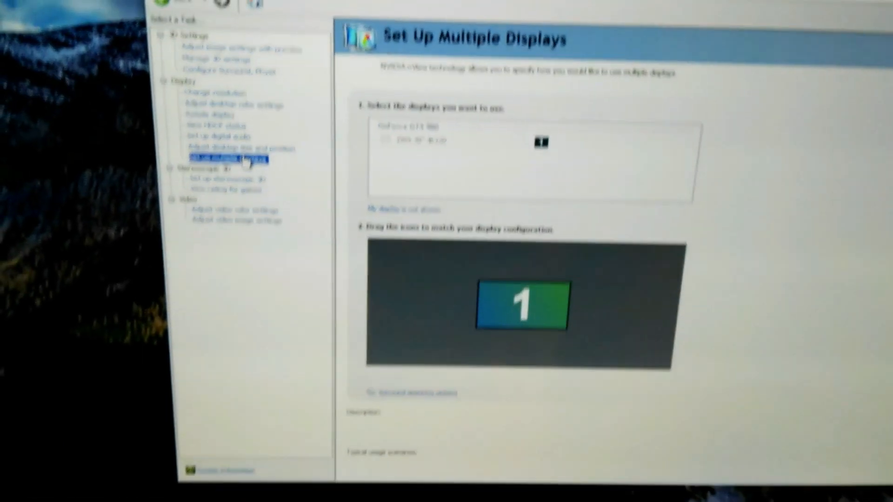